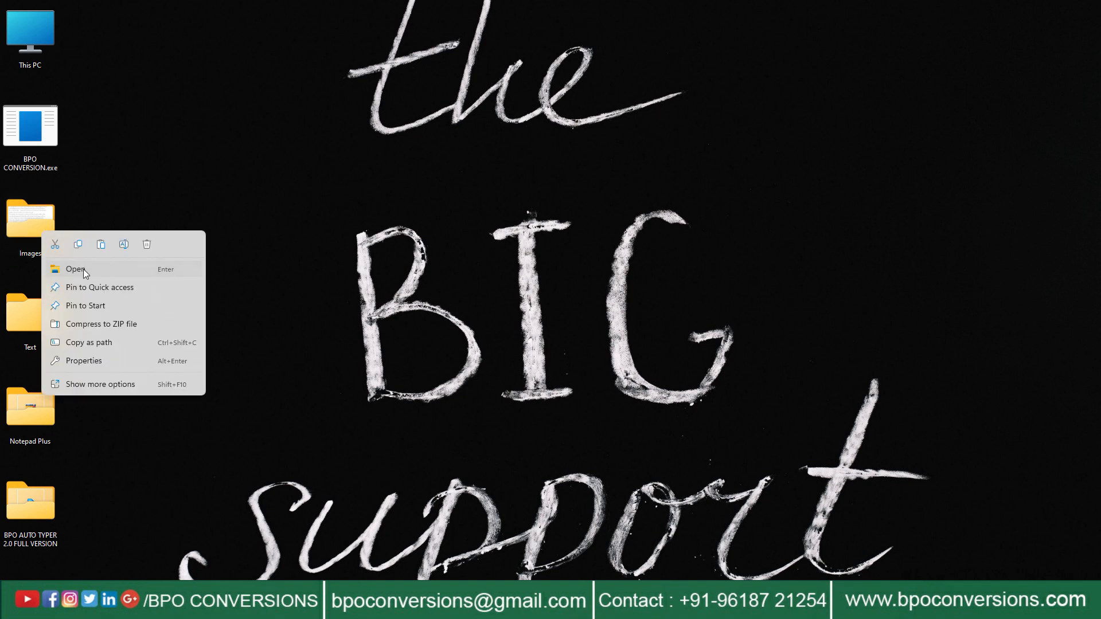
Step: Check the Images and Text folders on the Desktop, then close the empty Text folder
click(74, 269)
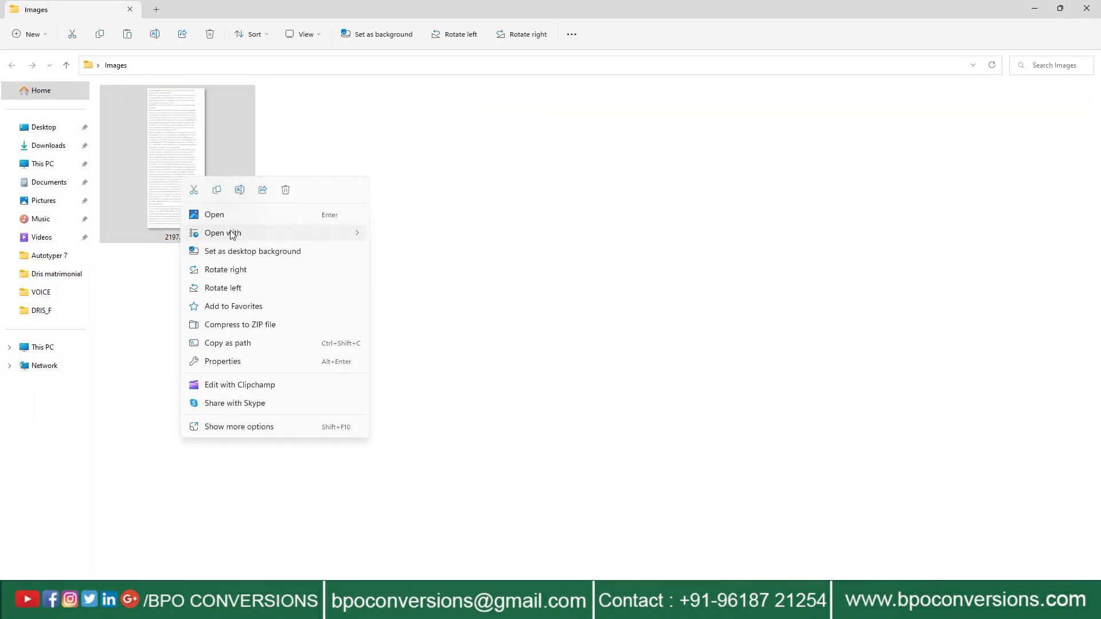
click(213, 215)
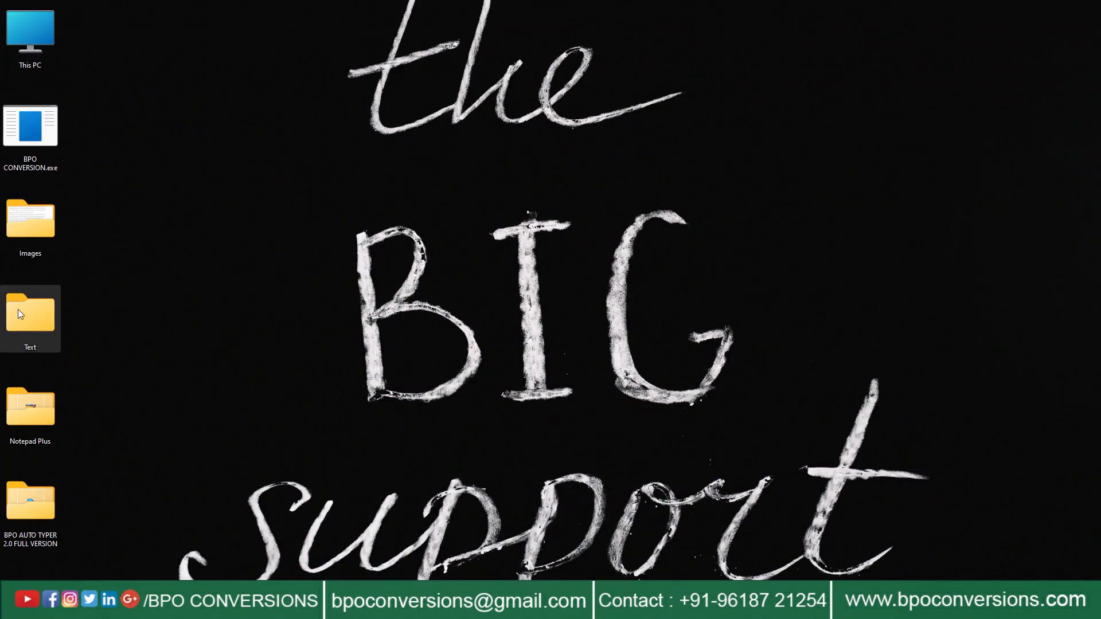
double_click(29, 315)
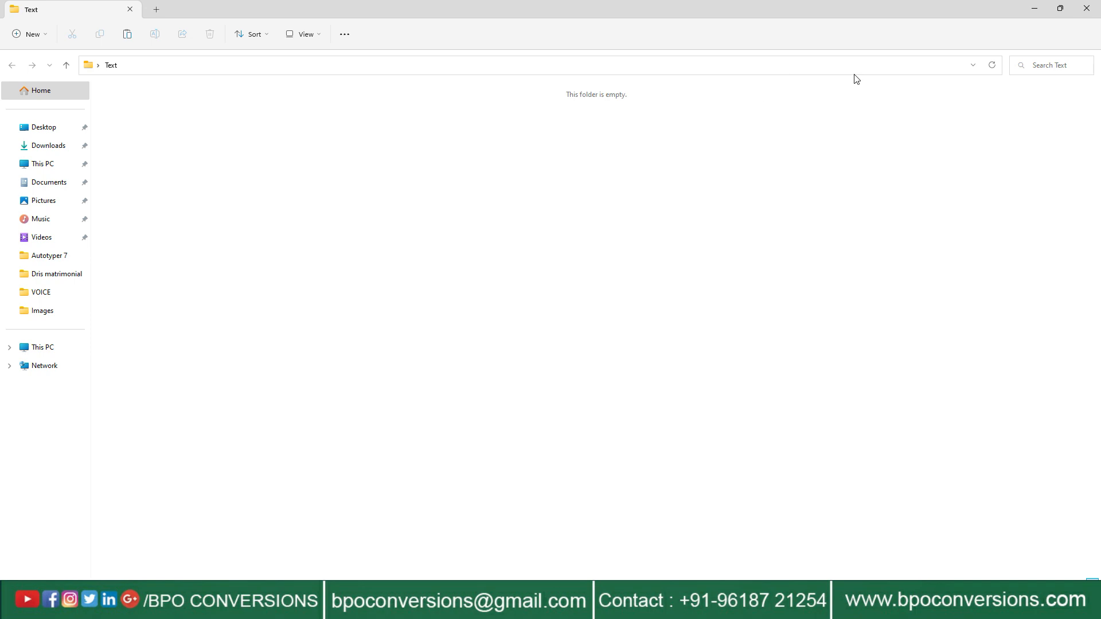
click(1090, 7)
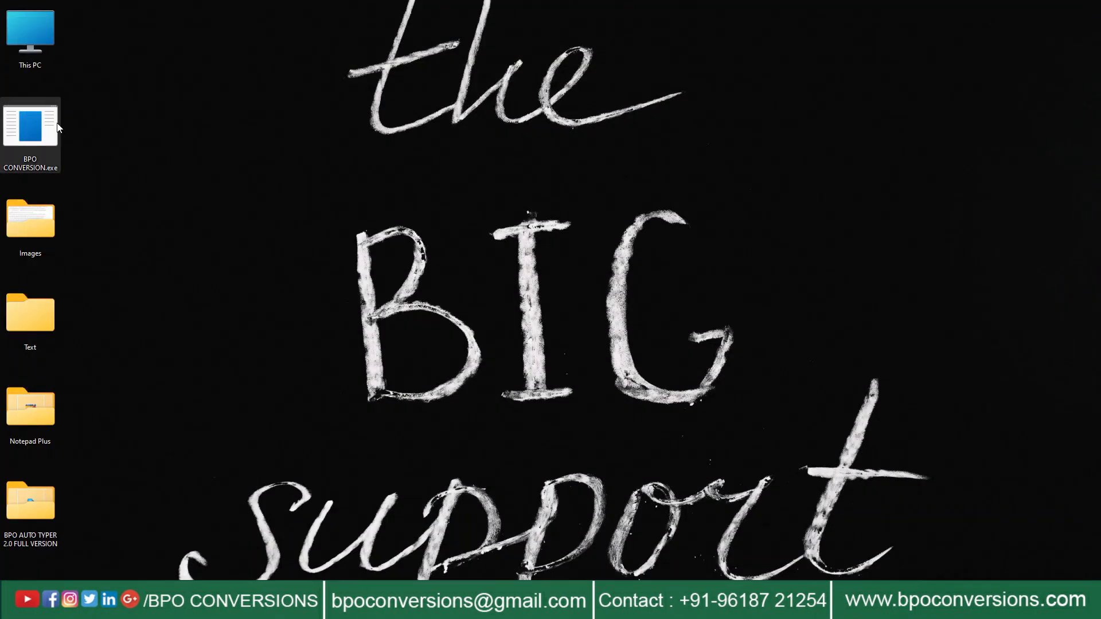
Step: Launch the image to text converter and set Desktop > Images as the input folder
double_click(30, 126)
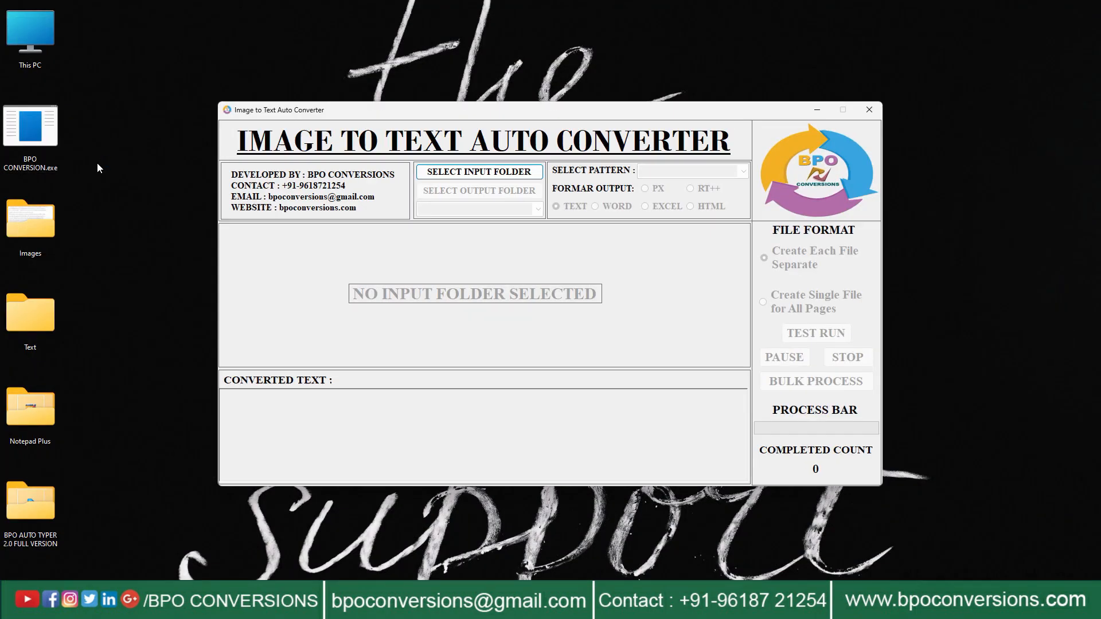
click(479, 171)
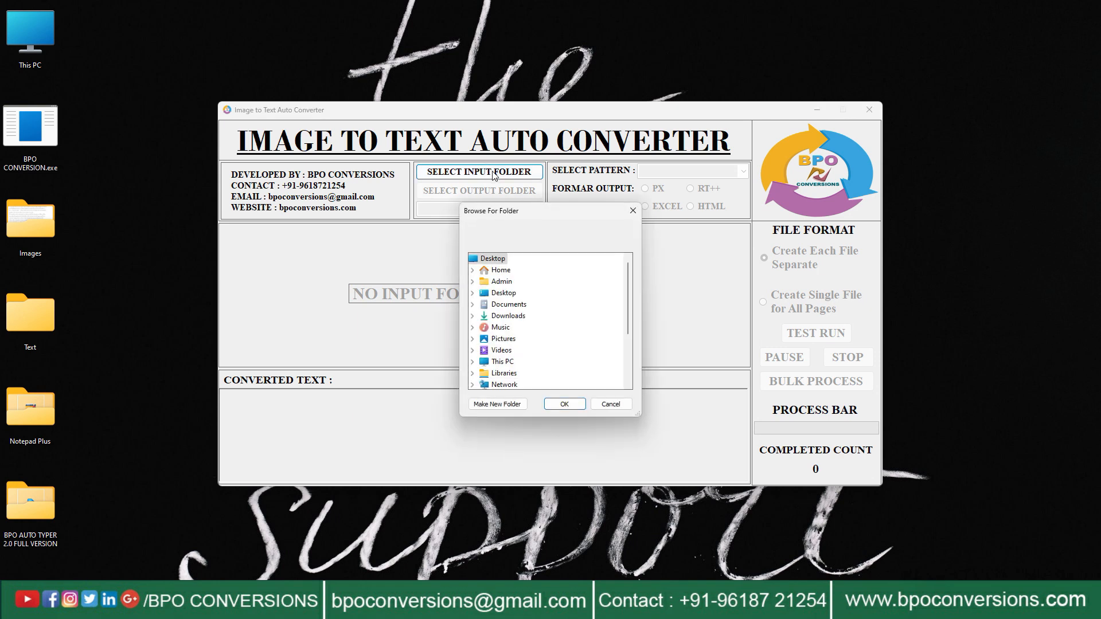
click(472, 293)
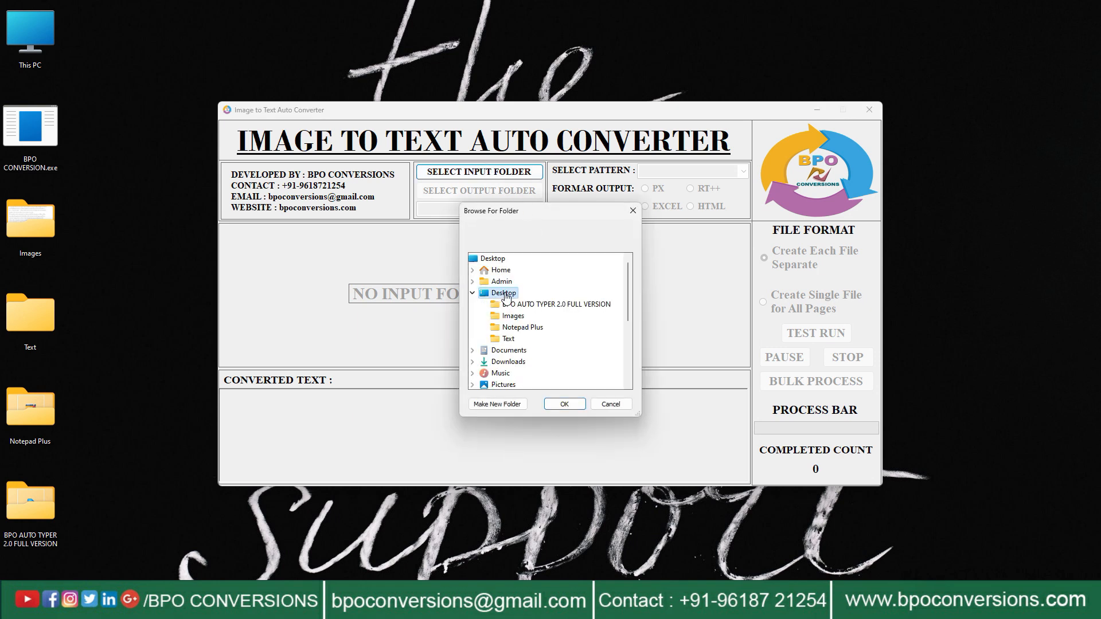
click(512, 315)
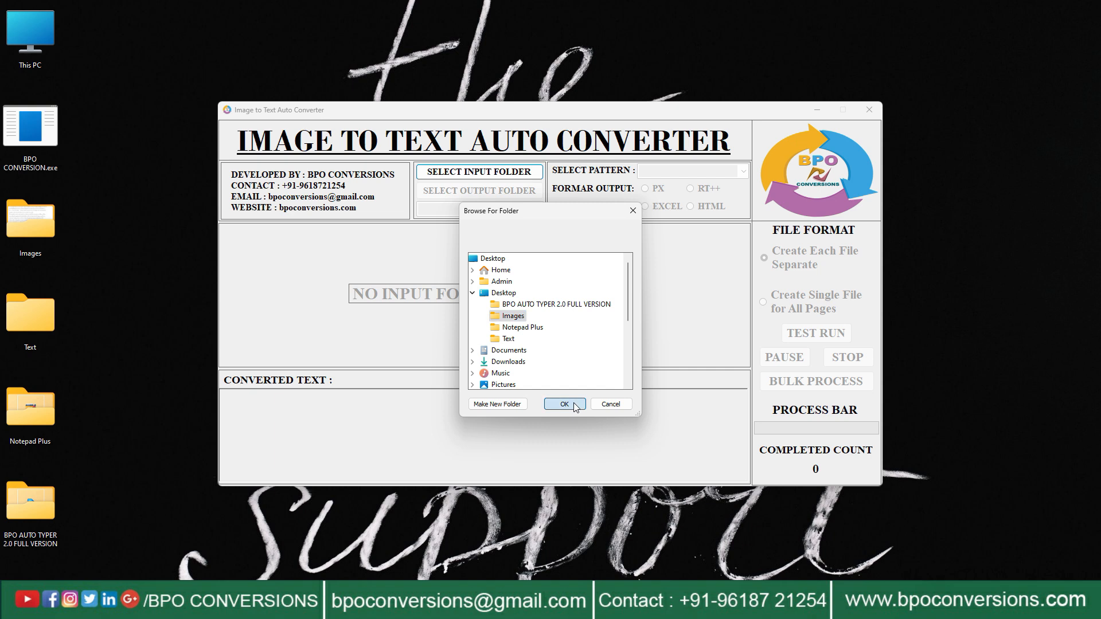
click(564, 404)
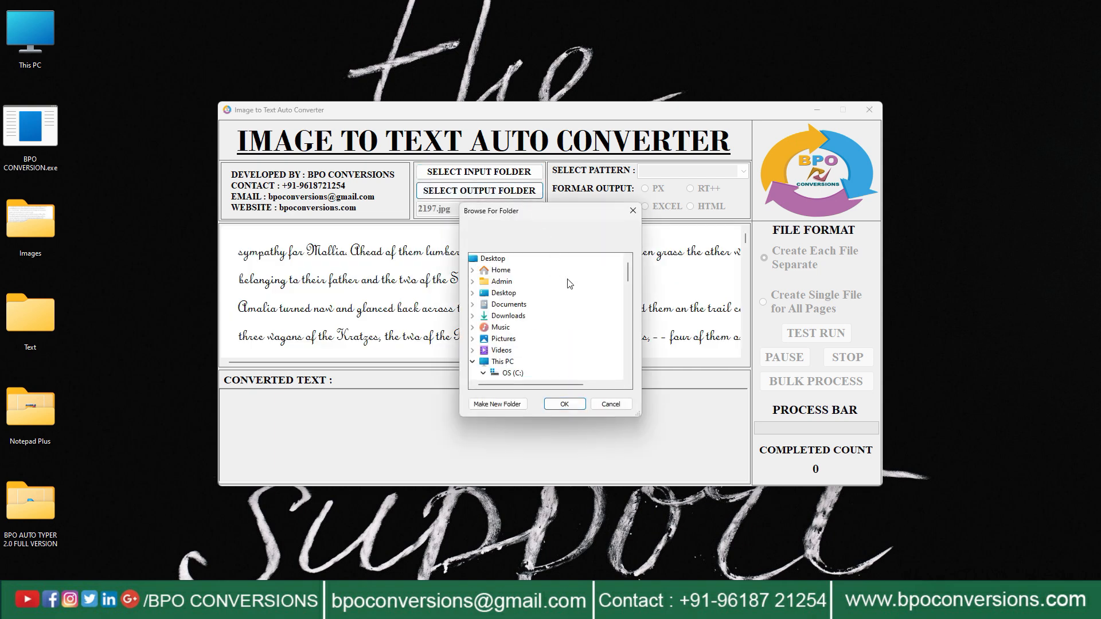
Step: Set Text as the output folder and choose the Notepad output pattern
click(473, 293)
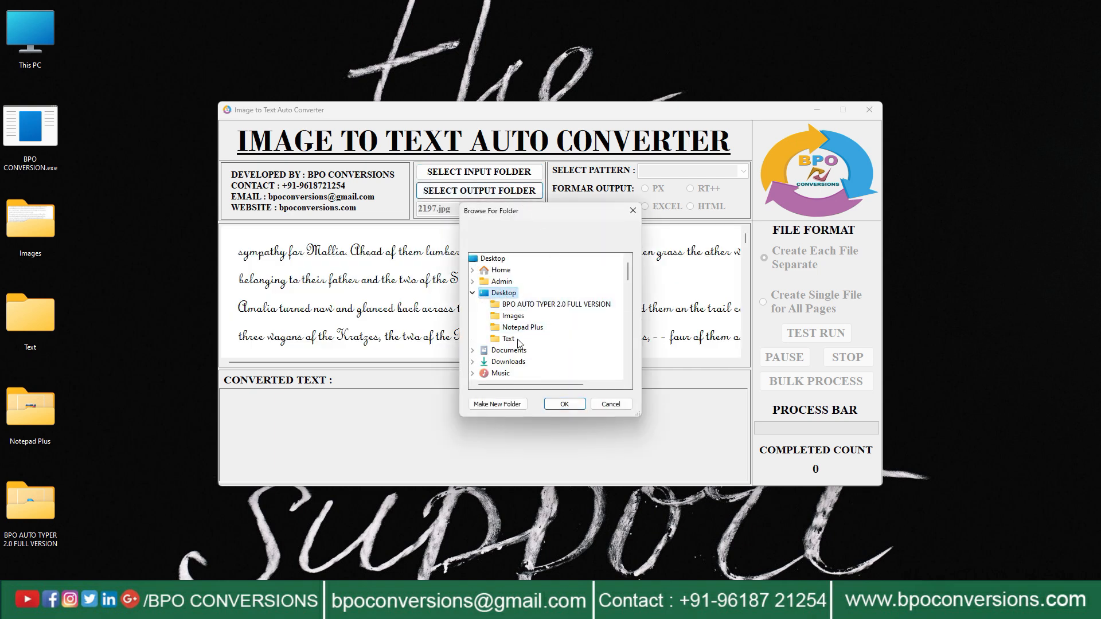
click(564, 404)
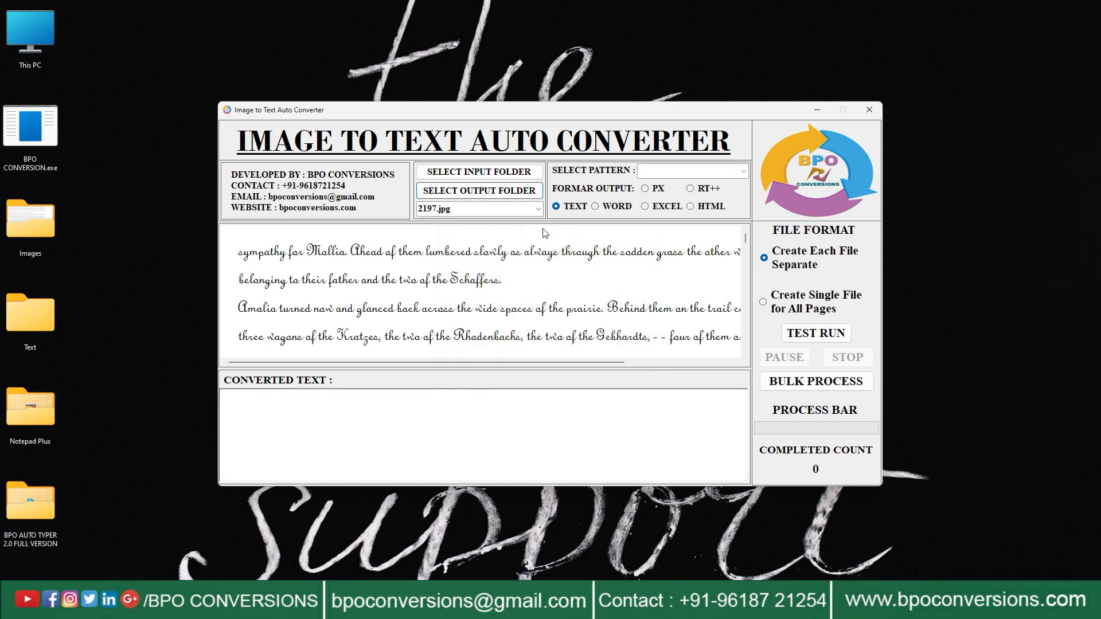
click(741, 171)
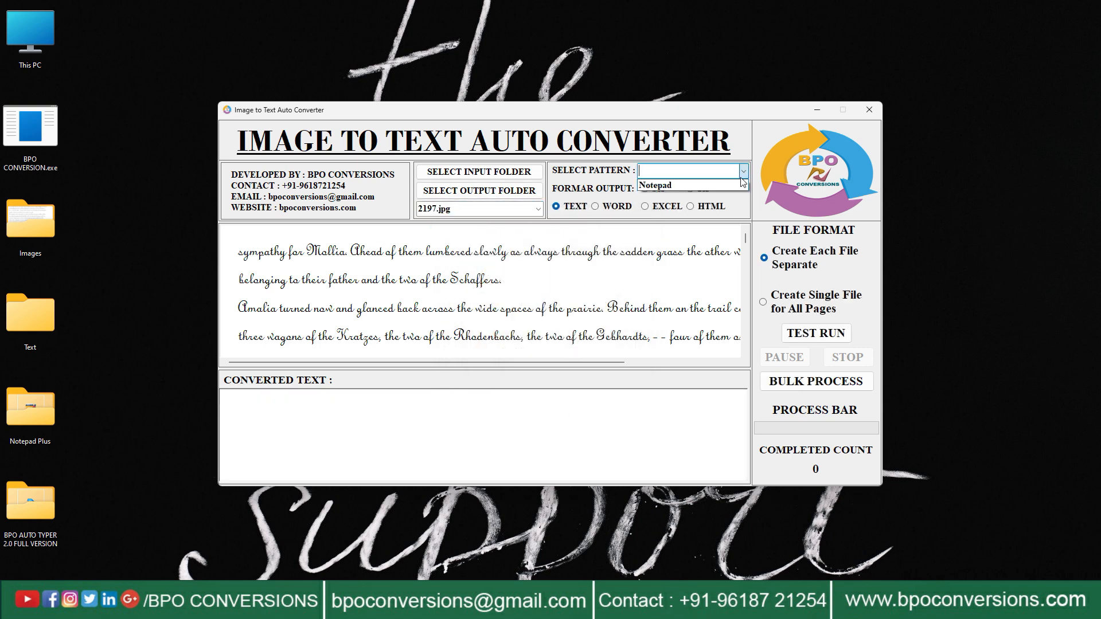
click(655, 170)
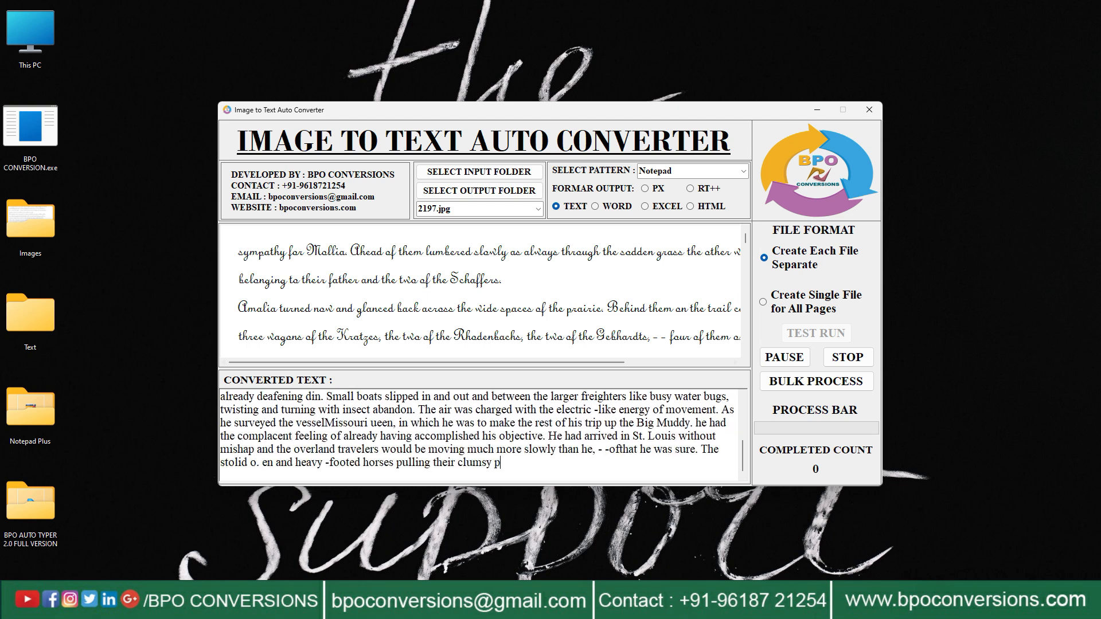
Step: Run a bulk conversion of the 2197.jpg image to Notepad text
scroll(down, 3)
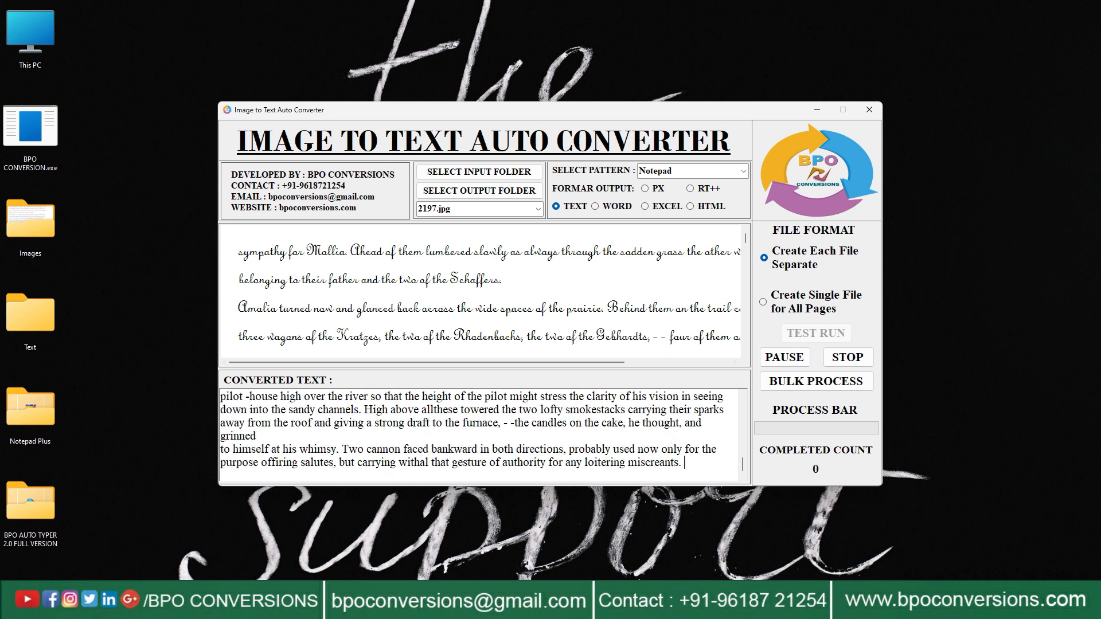
click(816, 381)
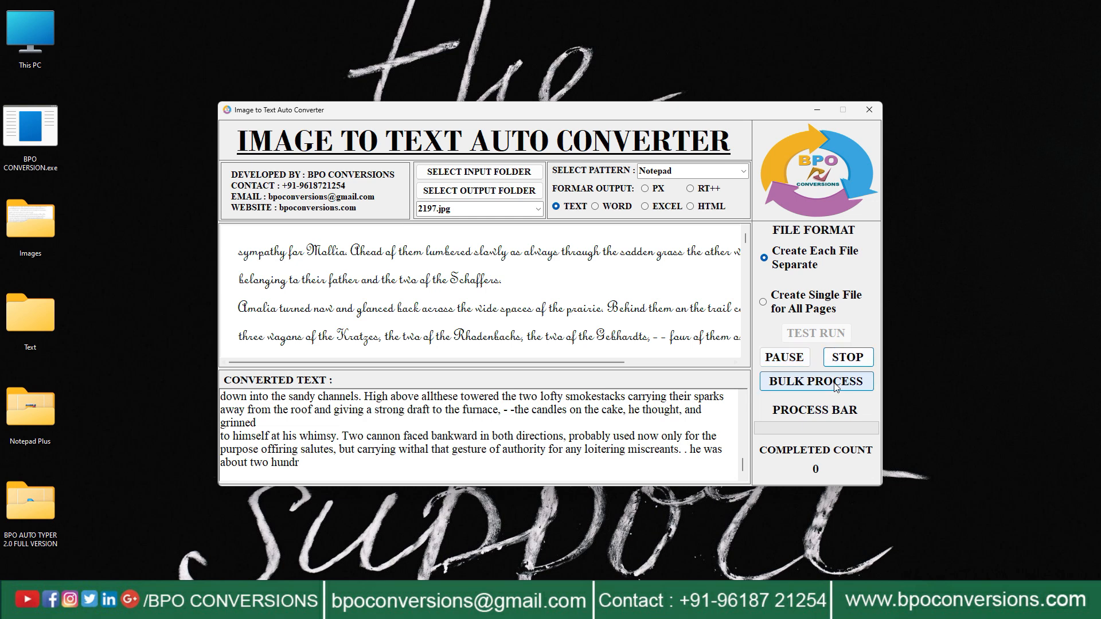
mouse_move(900, 373)
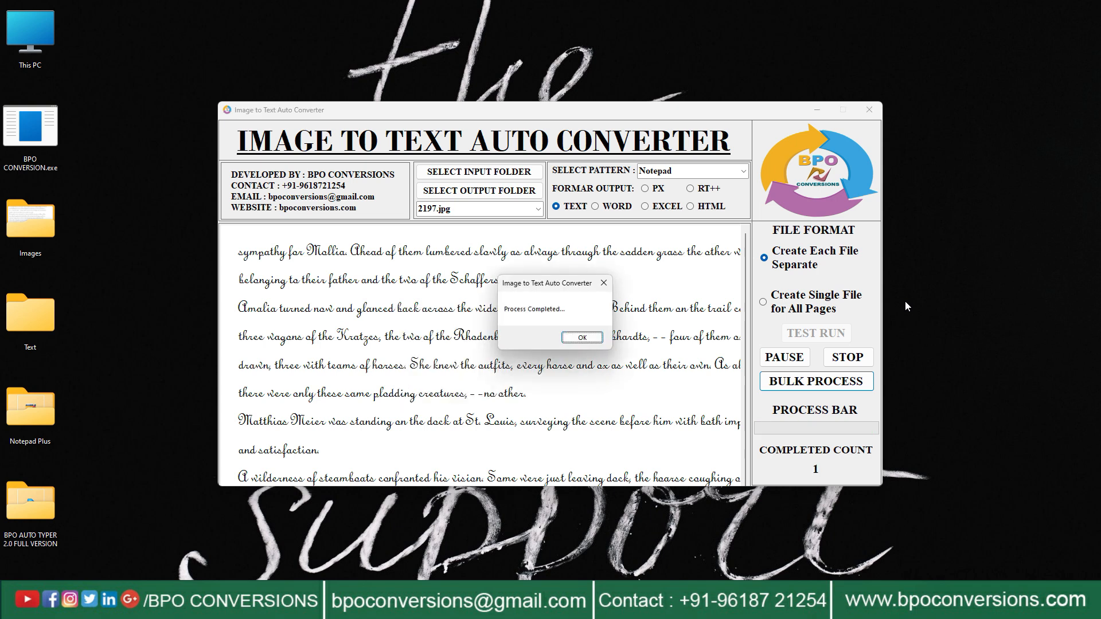
Step: Dismiss the completion message, review 2197.txt full-screen in the Text folder, then close its windows
click(581, 337)
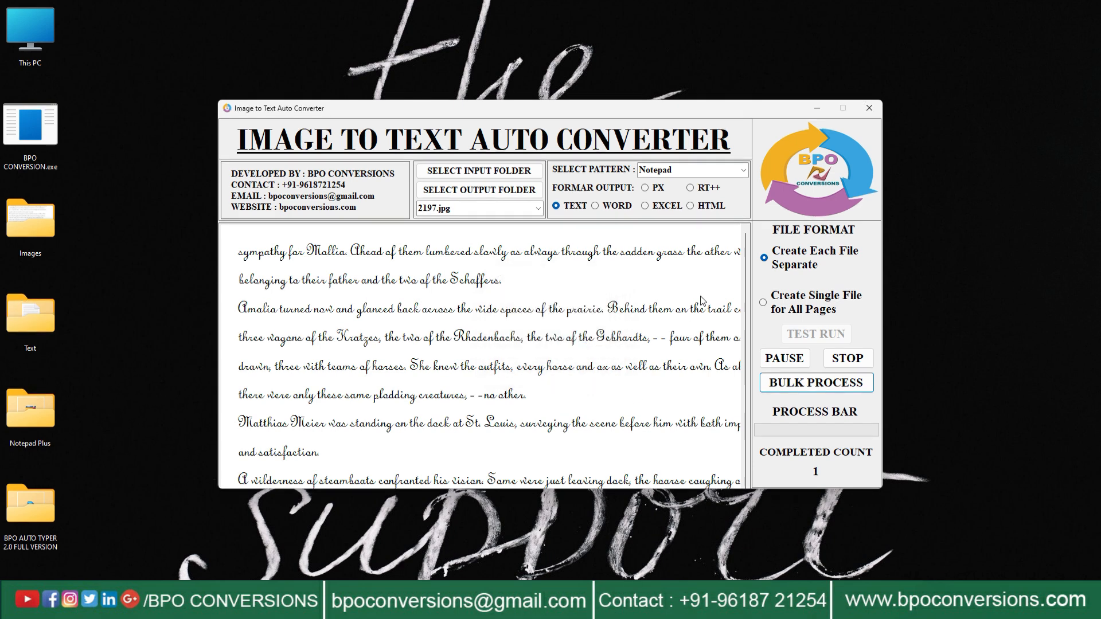
click(868, 108)
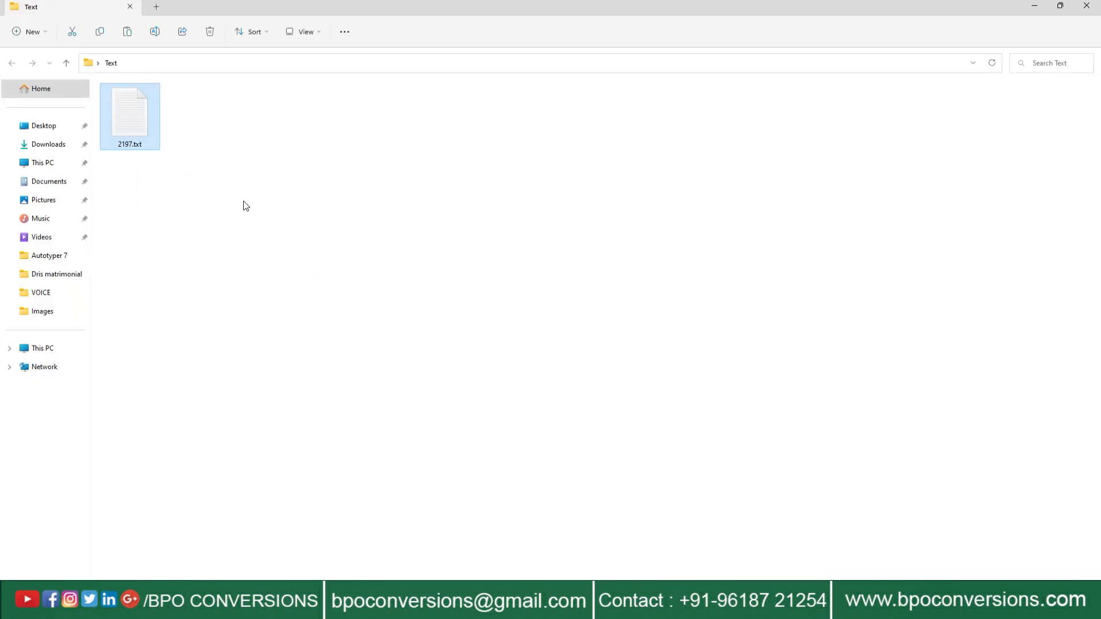
double_click(129, 111)
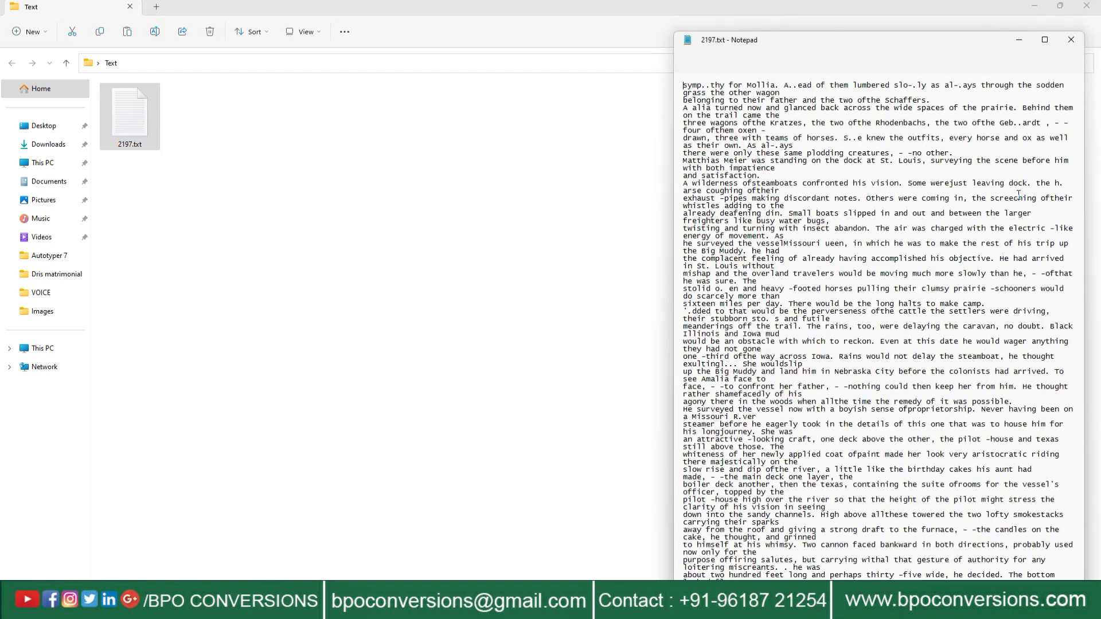
click(1044, 40)
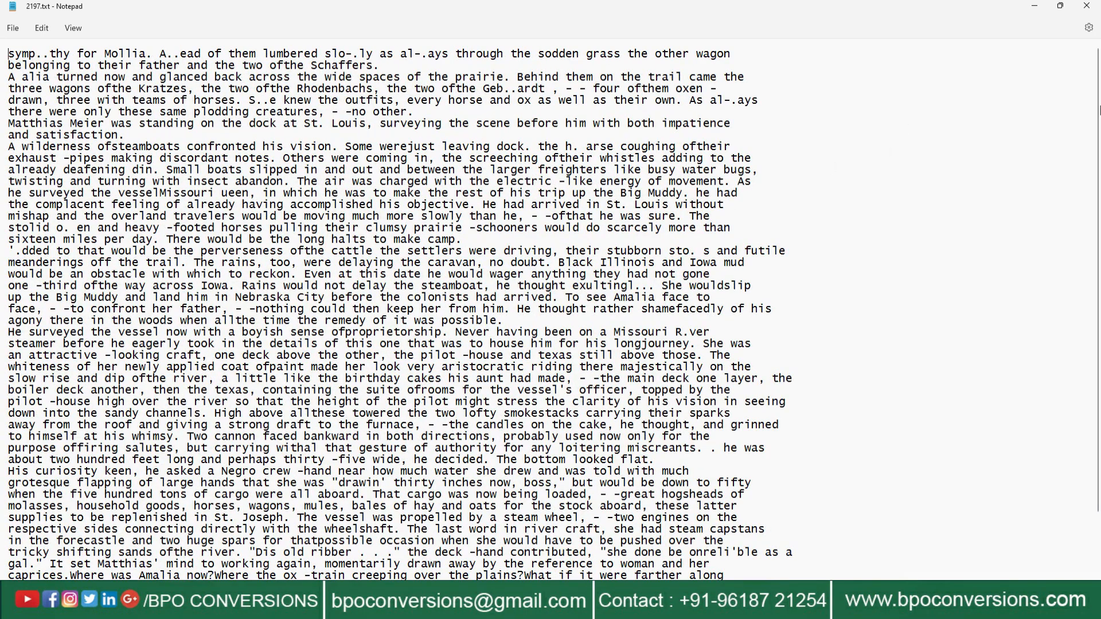
scroll(down, 3)
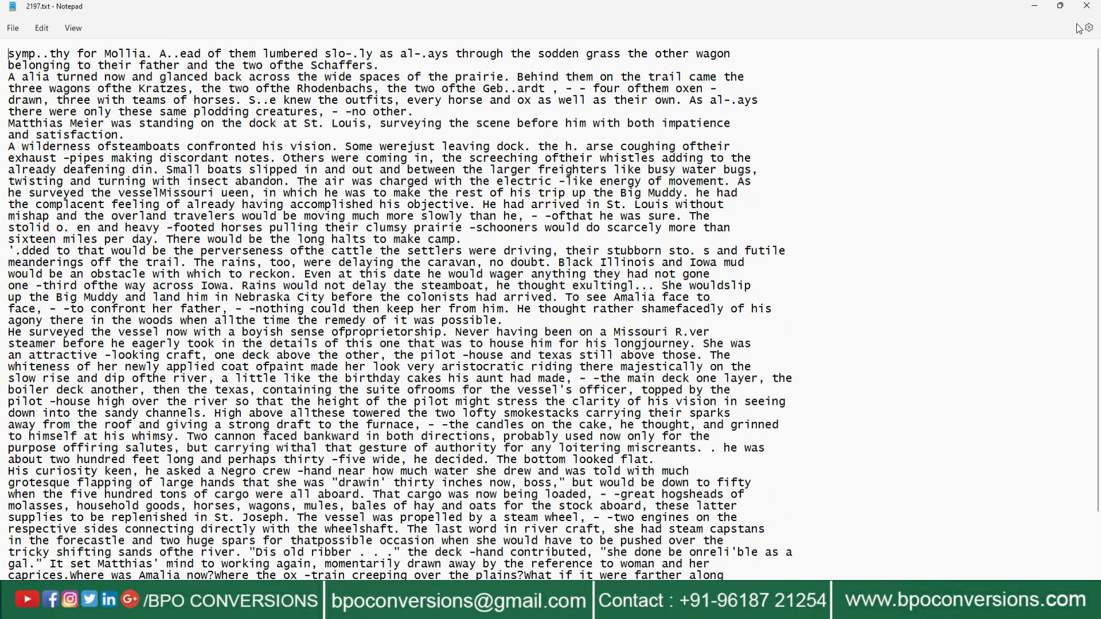
click(1087, 6)
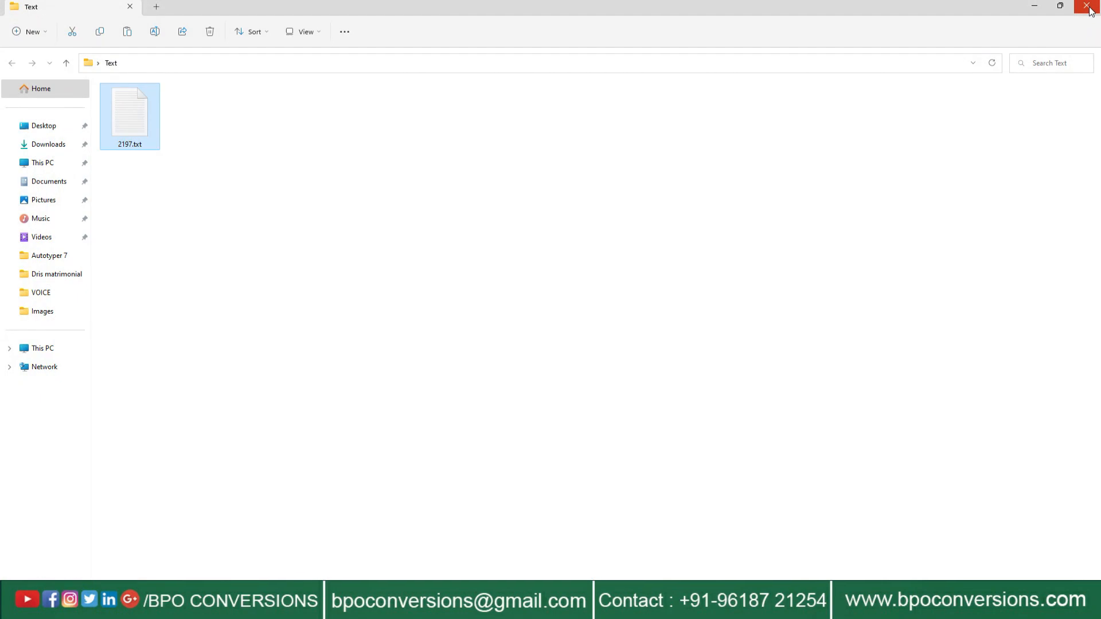
click(1088, 7)
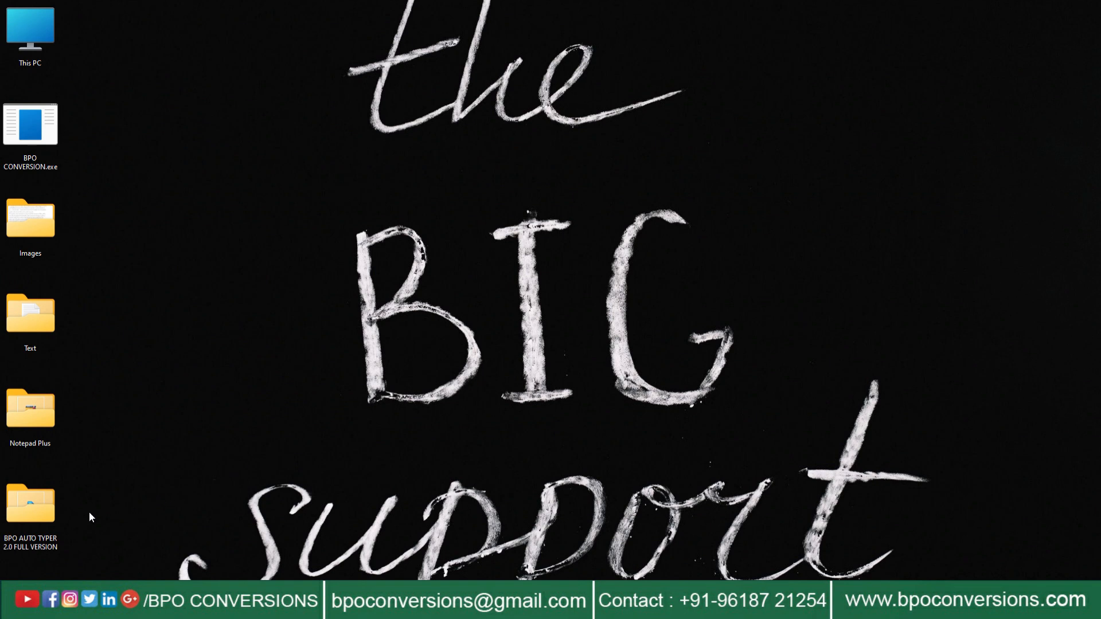
Step: Open the BPO AUTO TYPER 2.0 FULL VERSION folder, launch BPO Auto Typer 2.0, then NotepadPlus
right_click(30, 502)
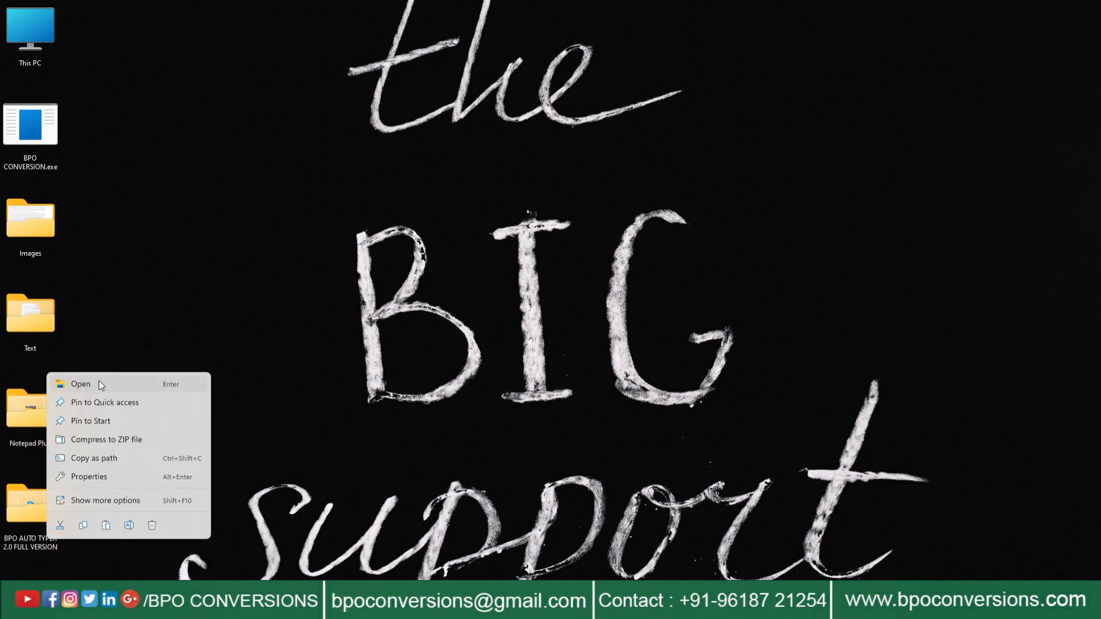
click(80, 384)
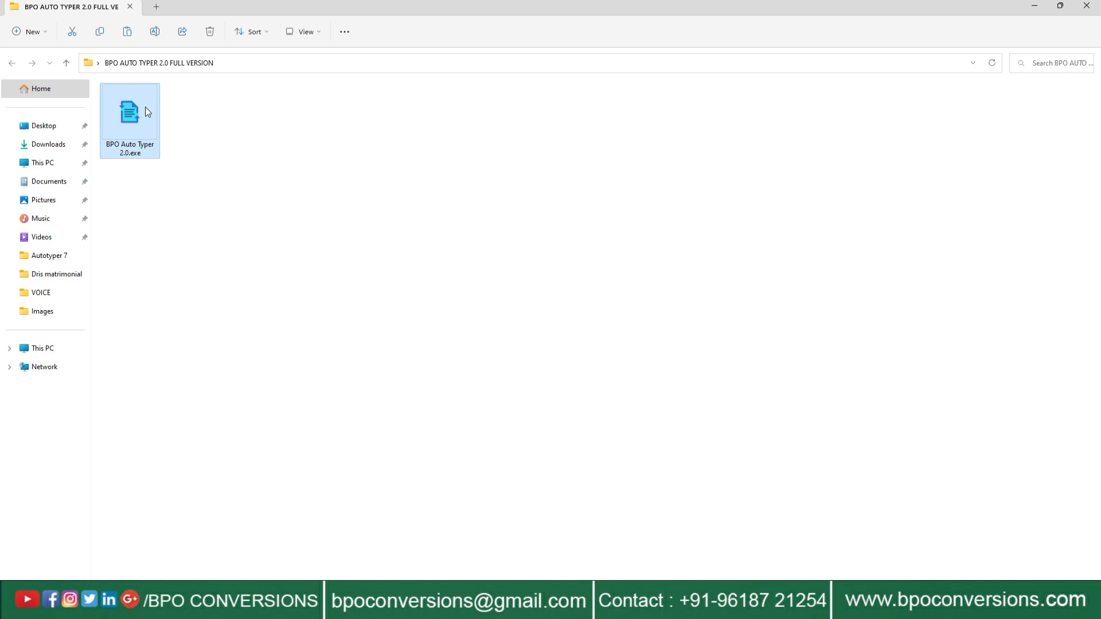
double_click(129, 112)
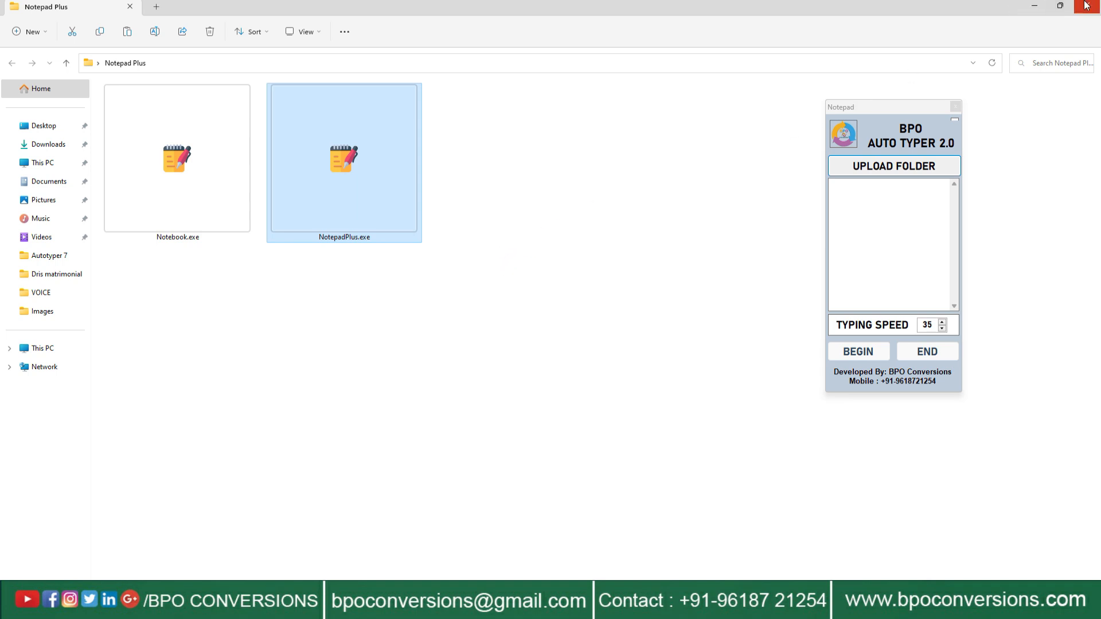
double_click(344, 158)
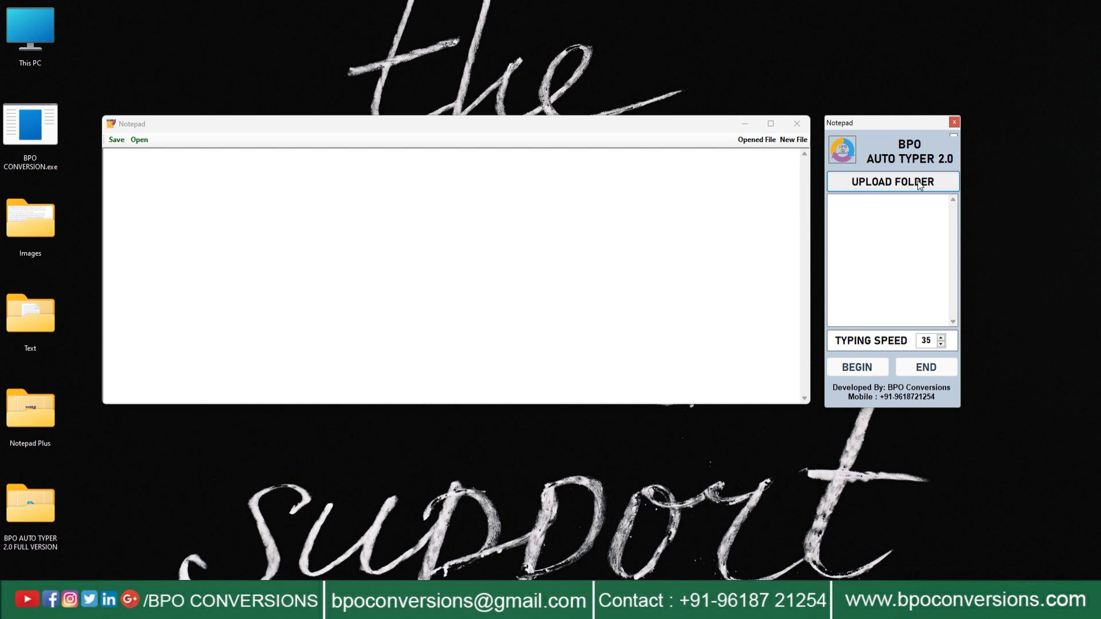
Step: Load Desktop > Text in the auto typer and begin typing 2197 into Notepad
click(892, 181)
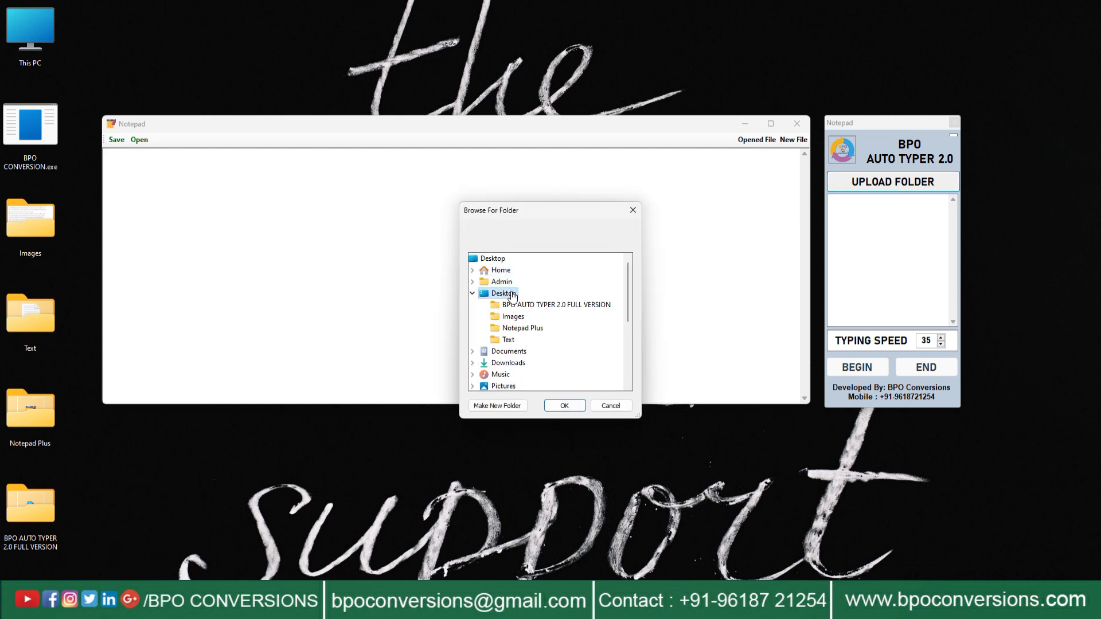
click(508, 339)
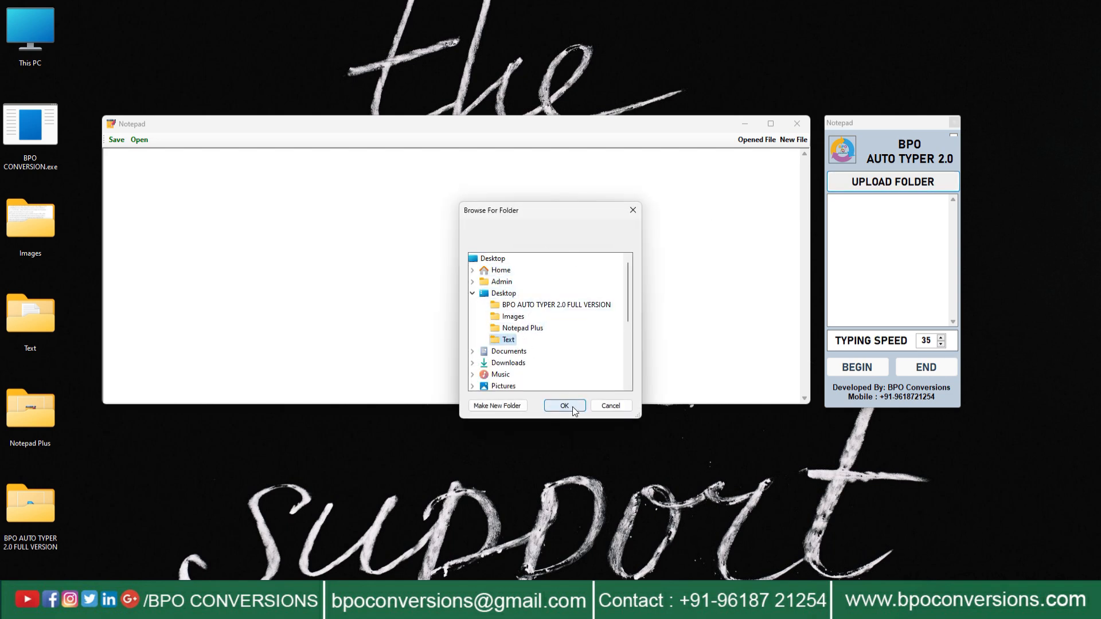
click(564, 405)
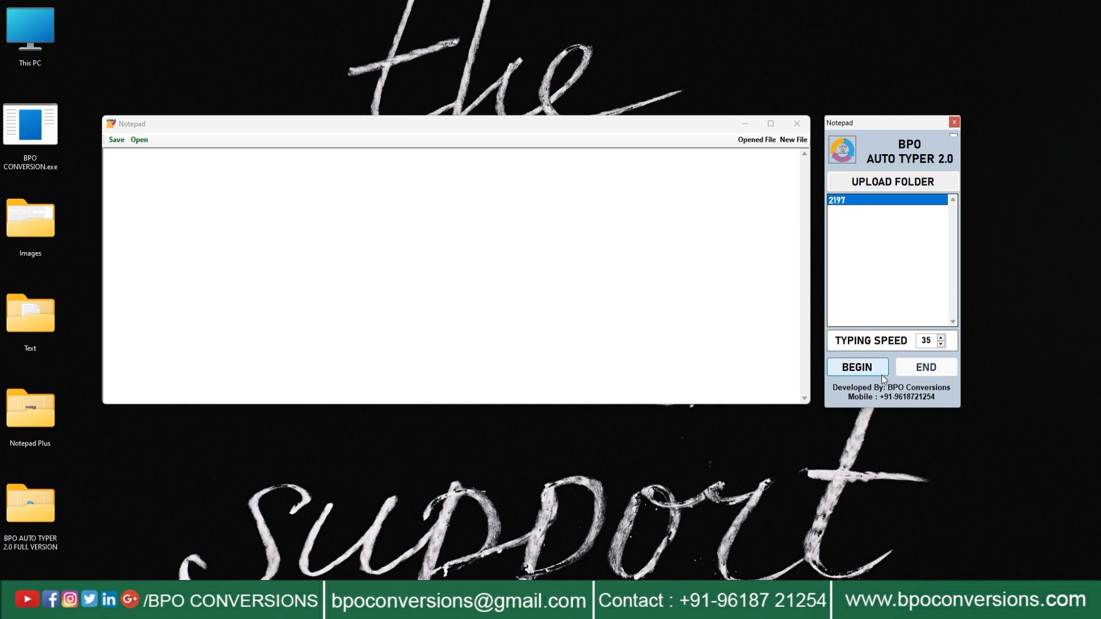
click(856, 366)
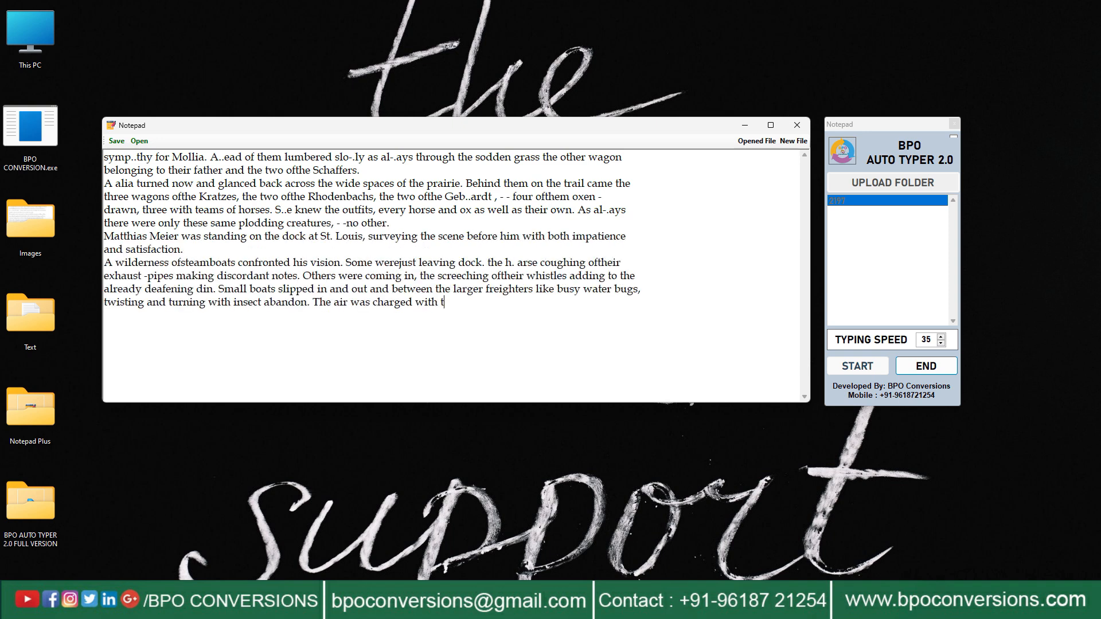
text(he electric -like energy of movement. As he surveyed the vesselMissouri ueen, in which he was to make the rest of his trip up the Big Muddy. he had the complacent feeling of already having accomplished his objective. He had arrived in St. Louis without mishap and the overland travelers would be moving much more slowly than he,)
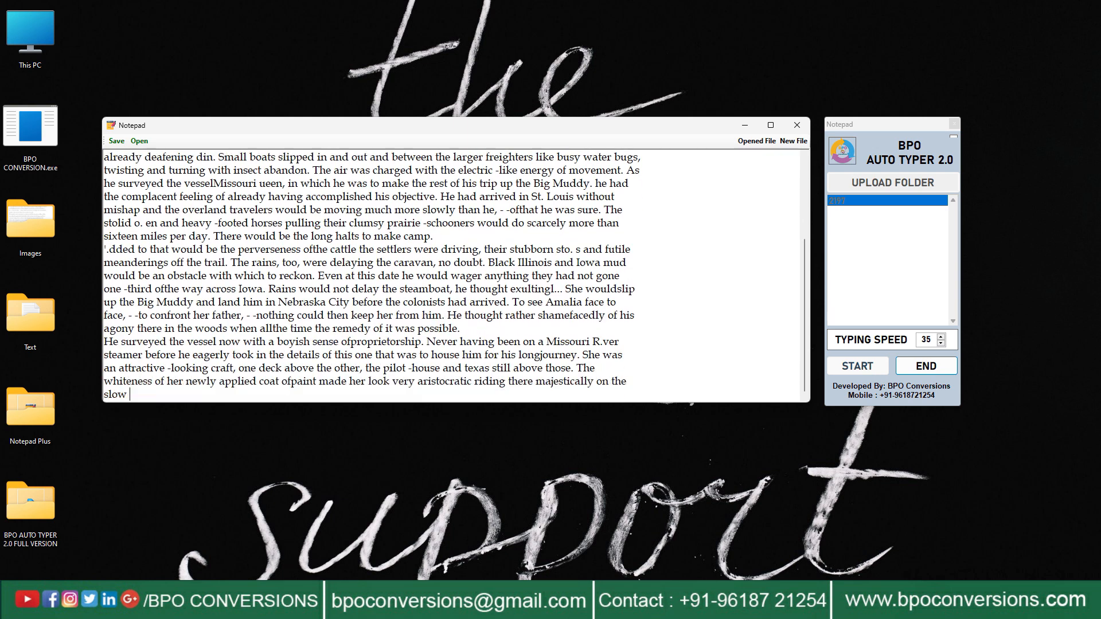
text(own i)
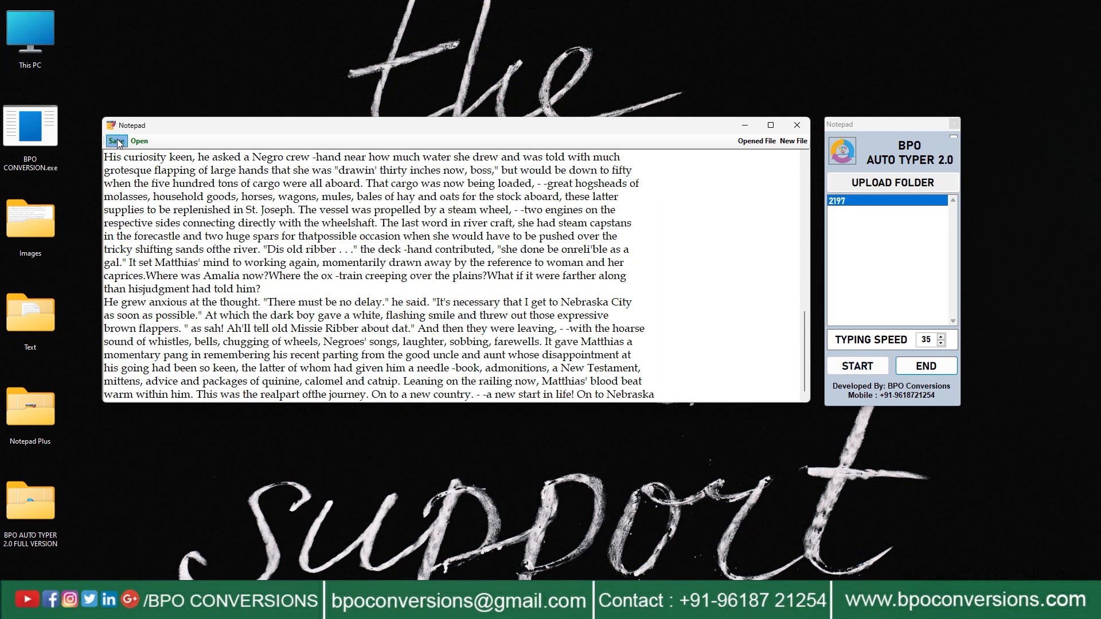
Step: Save the typed story as .wrt in Documents, confirm, and close NotepadPlus
click(116, 141)
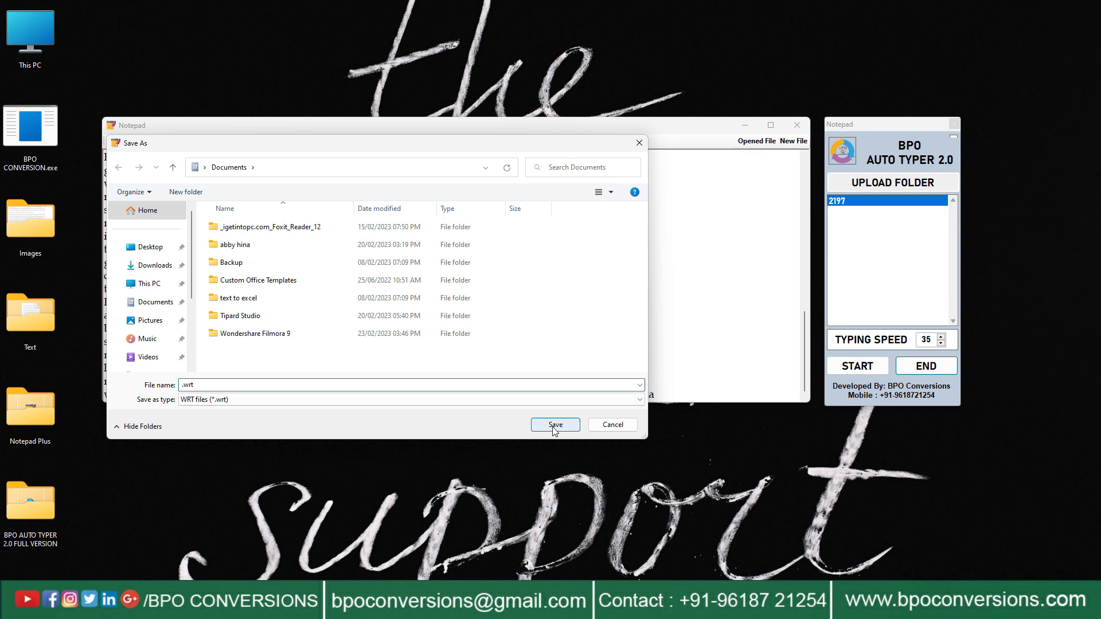
click(555, 425)
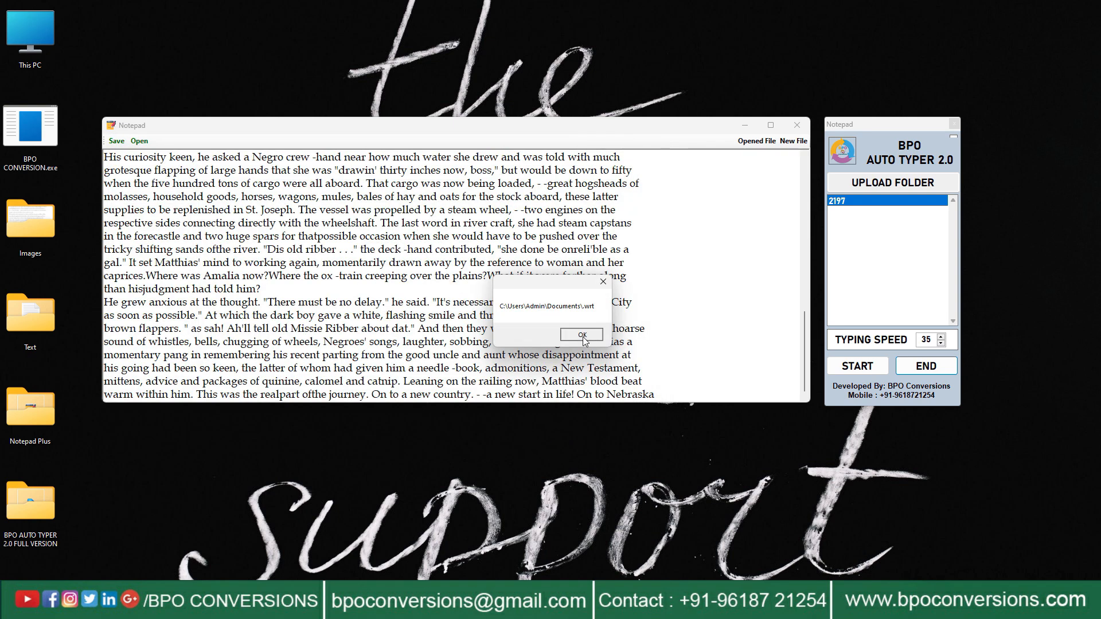
click(581, 333)
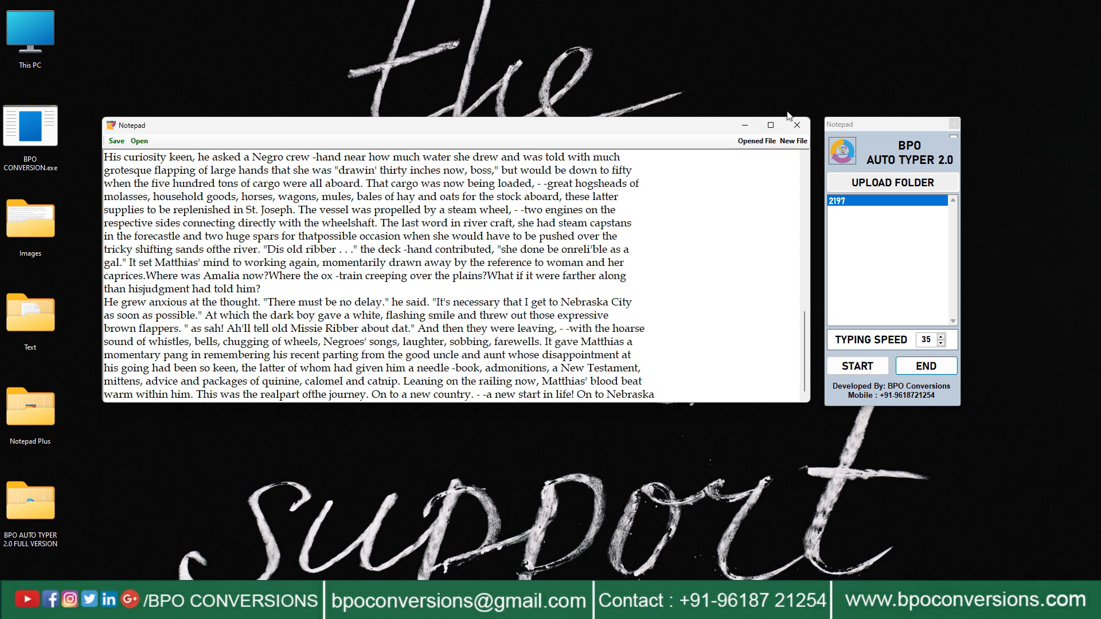
click(796, 125)
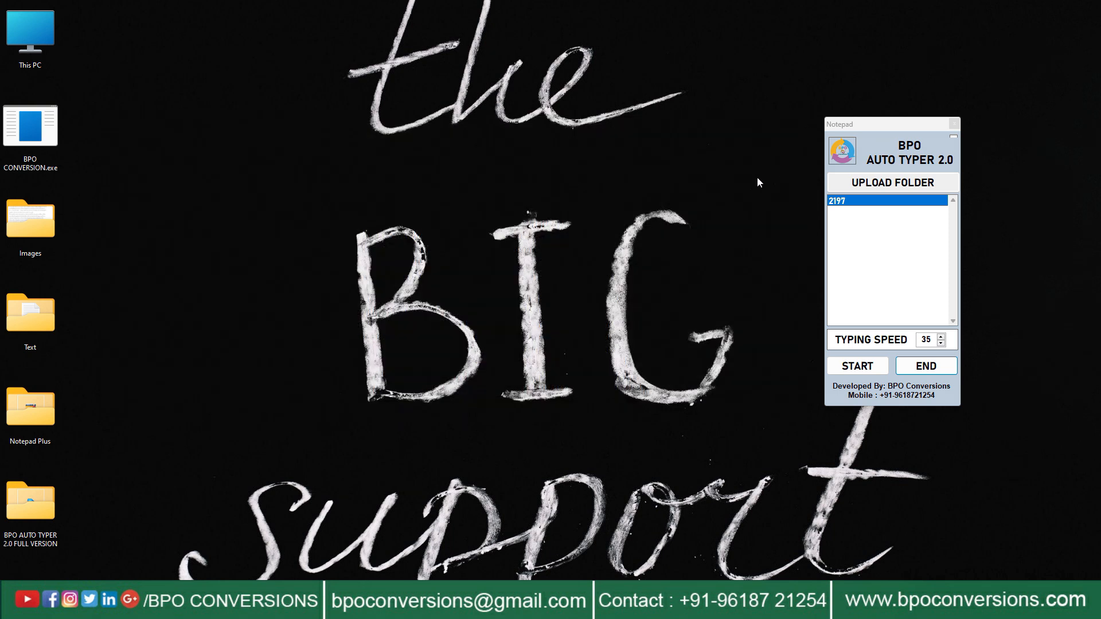
Step: Relaunch NotepadPlus from the Notepad Plus folder and open the saved .wrt from Documents
double_click(29, 409)
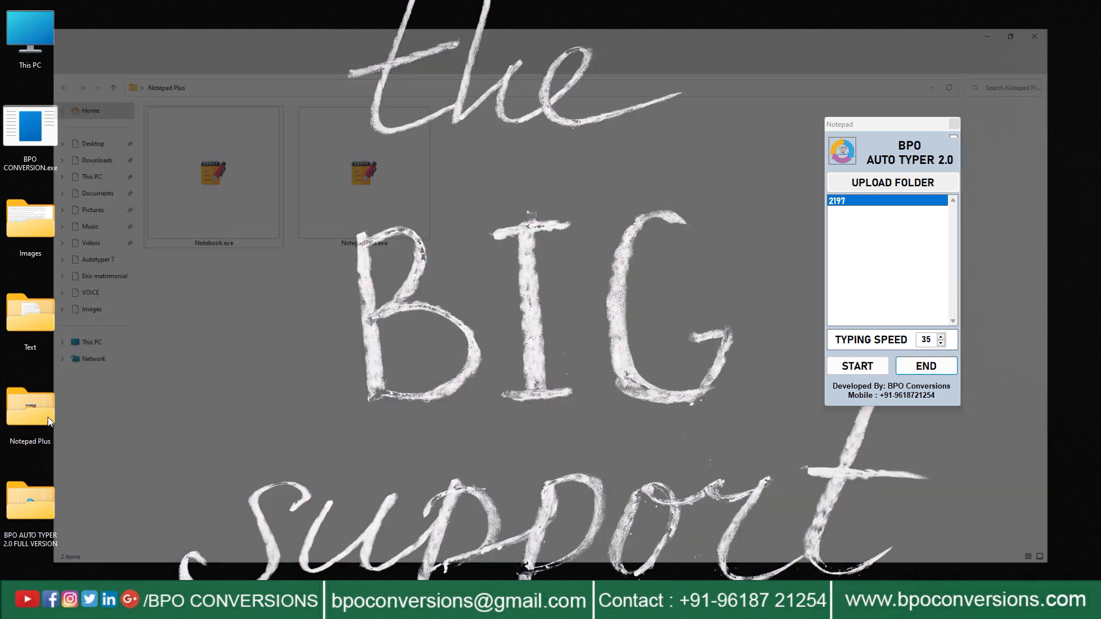
click(344, 159)
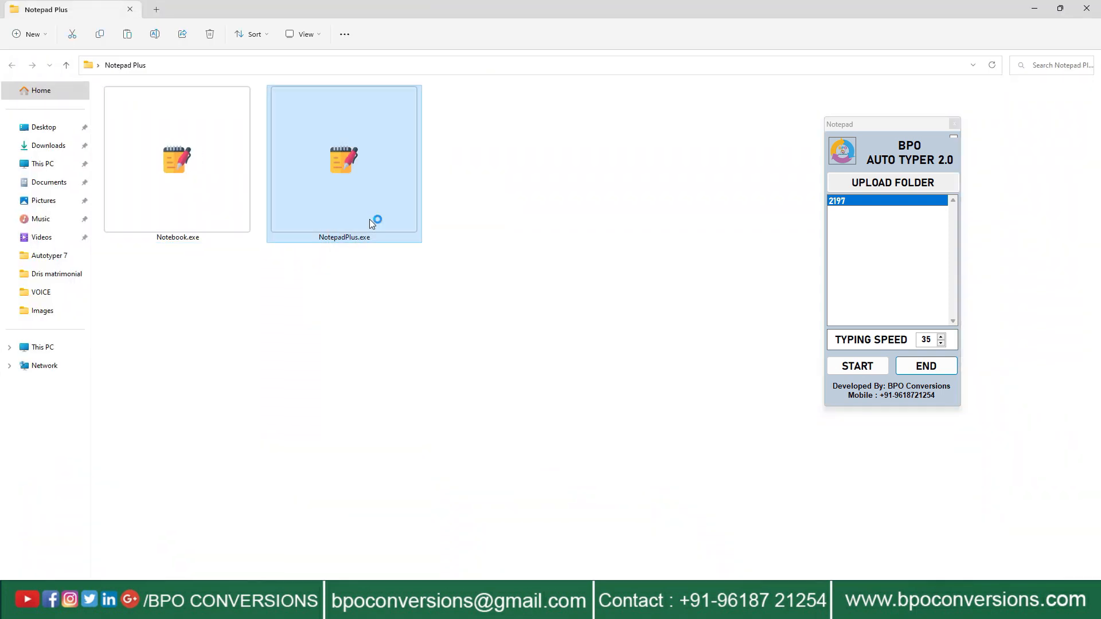
mouse_move(404, 370)
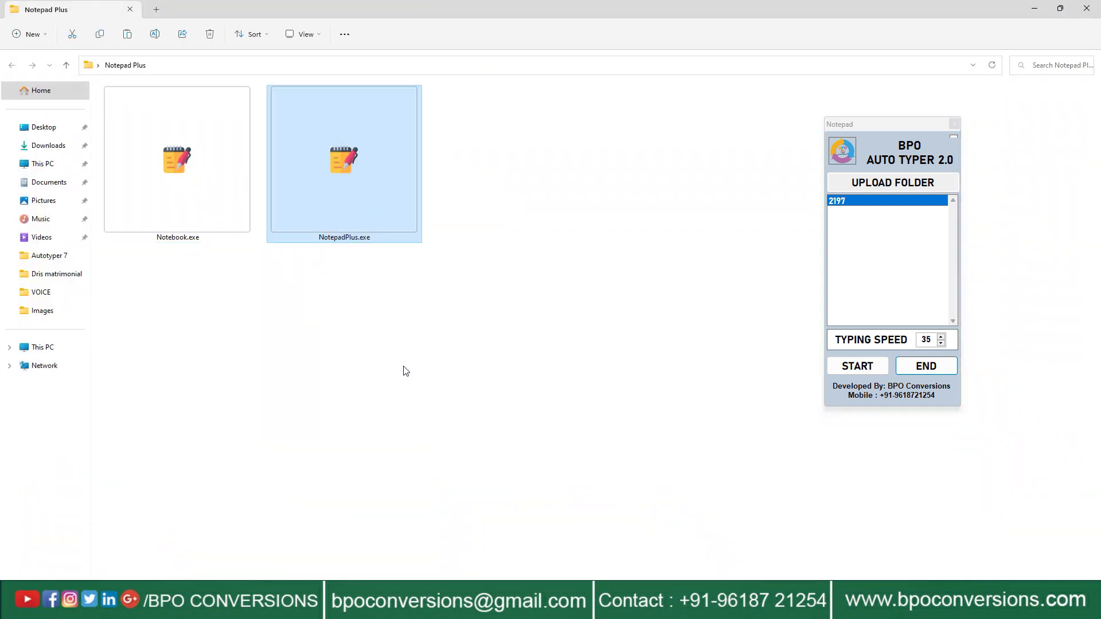
double_click(344, 159)
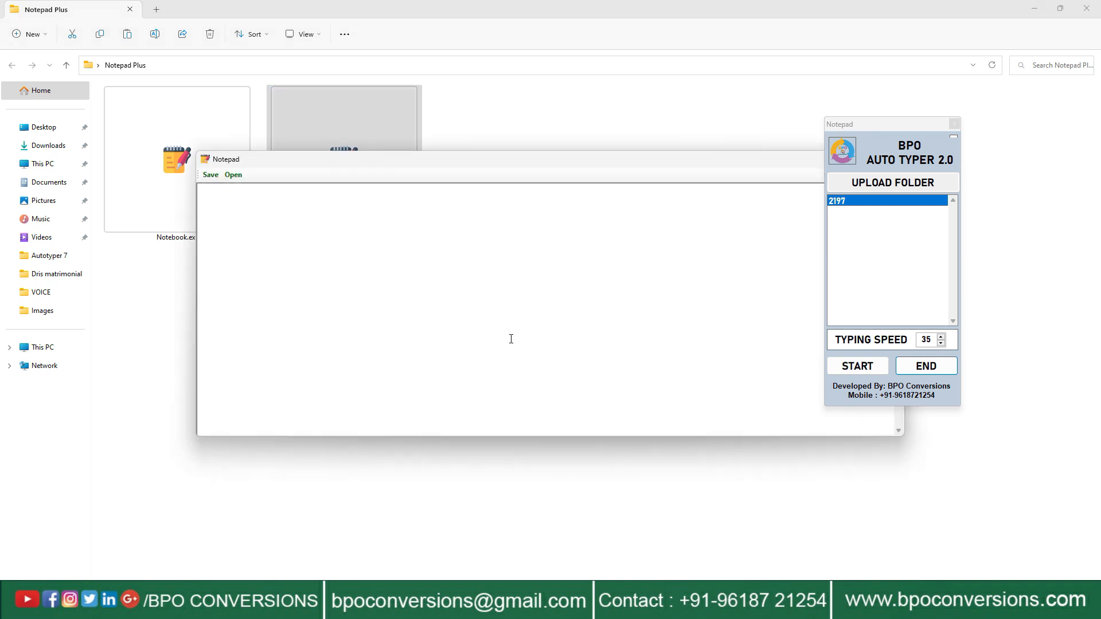
click(1087, 8)
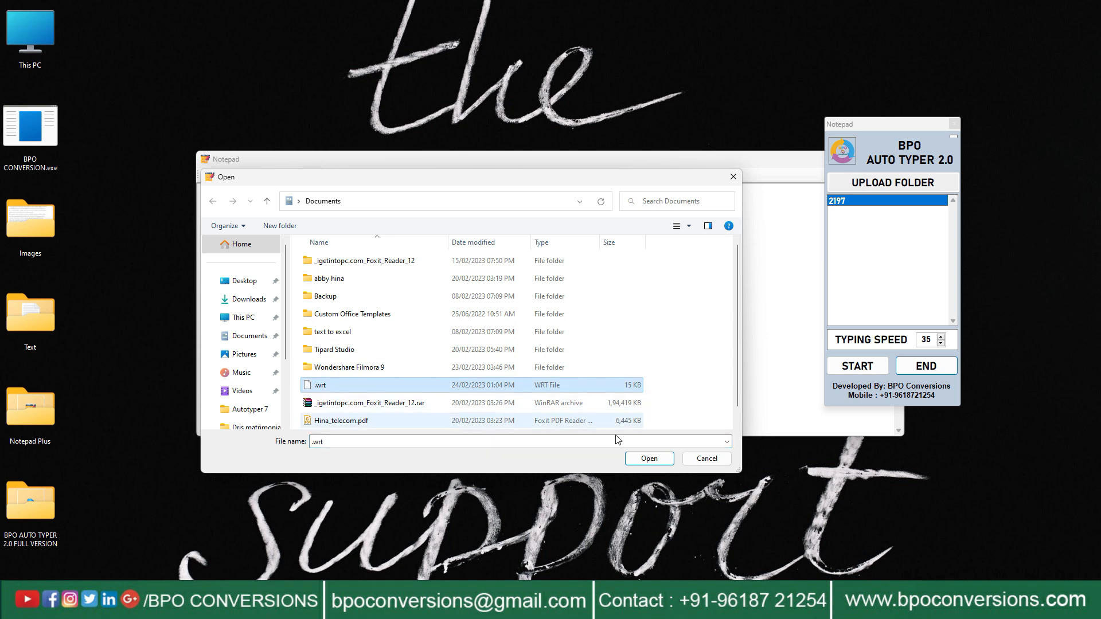
click(648, 457)
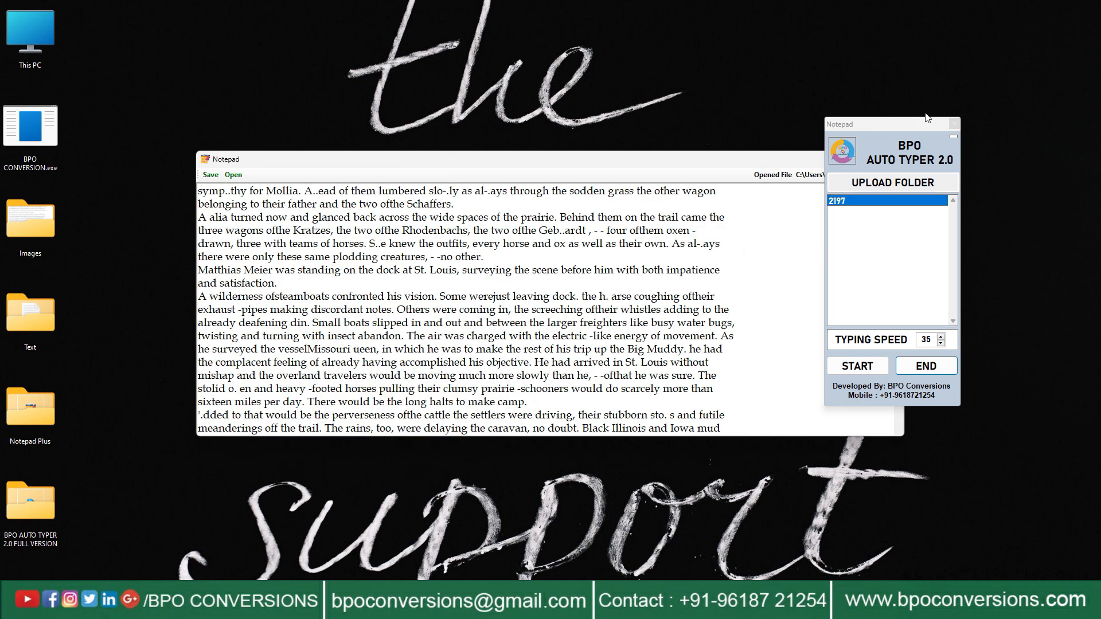